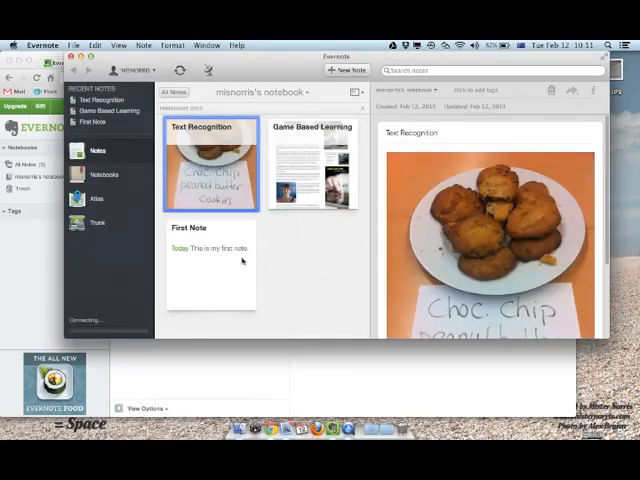
Switch from the three-note desktop notebook to the evernote.com homepage tab in Chrome.
{"action": "left_click", "coordinate": [210, 265]}
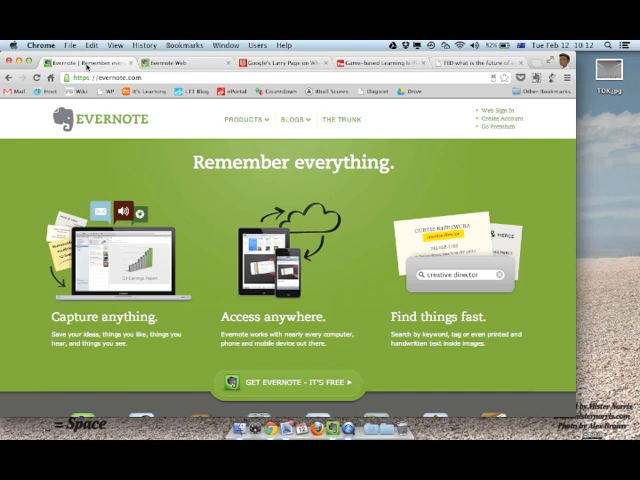
{"action": "mouse_move", "coordinate": [334, 437]}
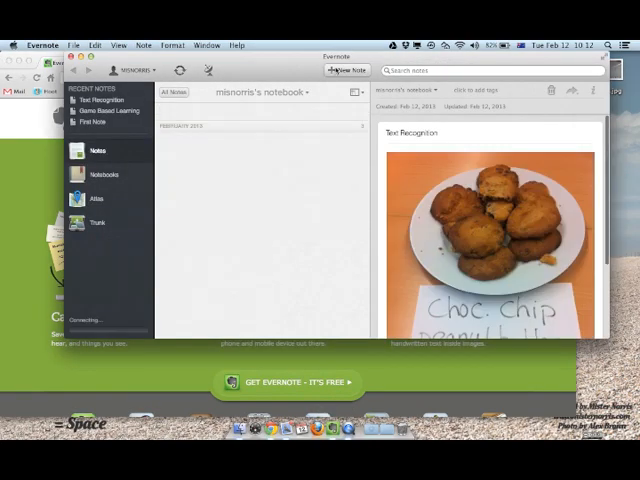
Create a new note titled 'Test' and let it sync to Evernote Web.
{"action": "left_click", "coordinate": [346, 69]}
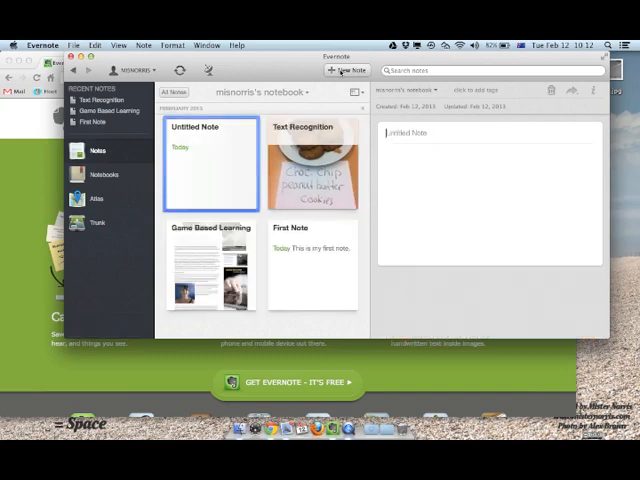
{"action": "type", "text": "Tex"}
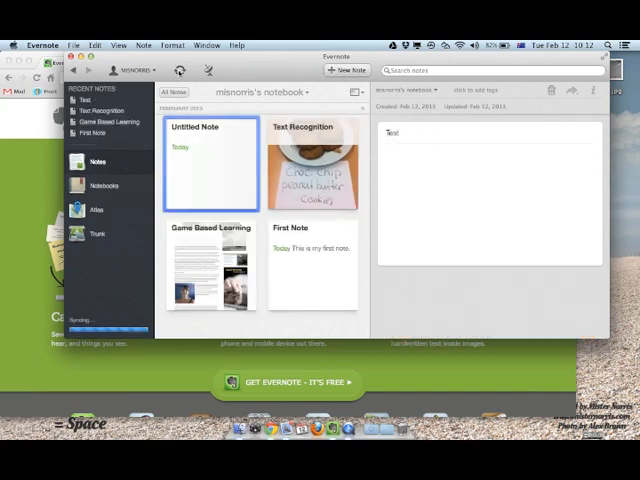
{"action": "type", "text": "Test"}
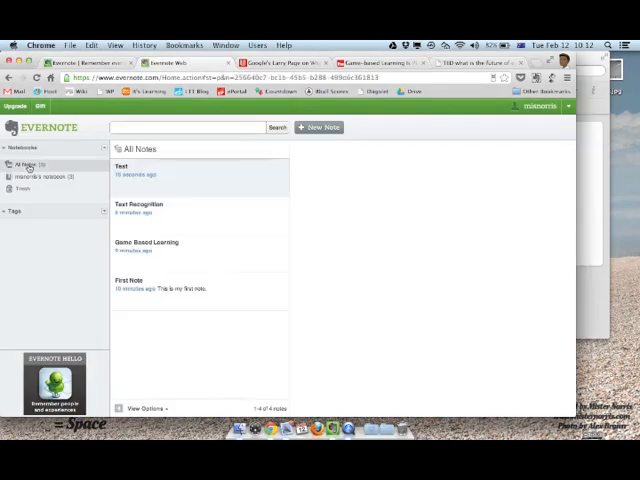
Add an Excel note with Excel.xlsx and a Pages document note, then select Excel.
{"action": "left_click", "coordinate": [135, 170]}
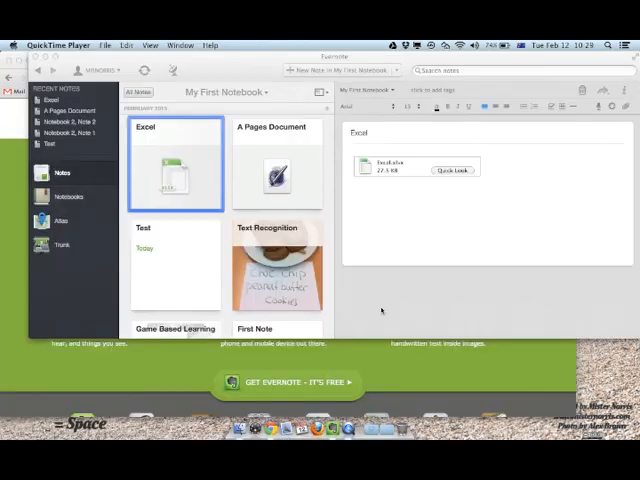
Preview the Excel.xlsx attachment with Quick Look, then view the Excel note on the web.
{"action": "left_click", "coordinate": [278, 165]}
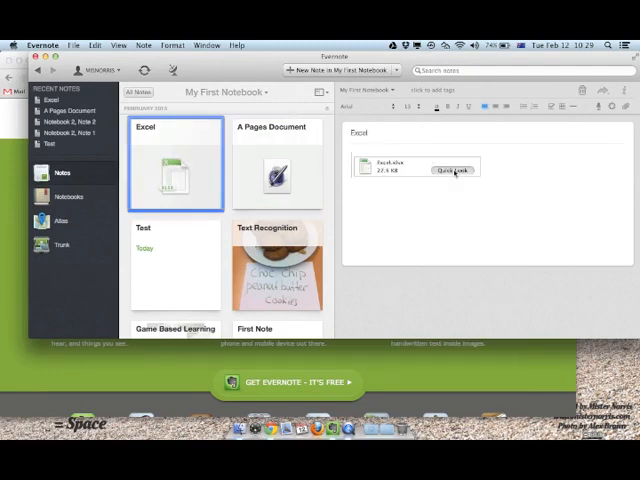
{"action": "left_click", "coordinate": [449, 168]}
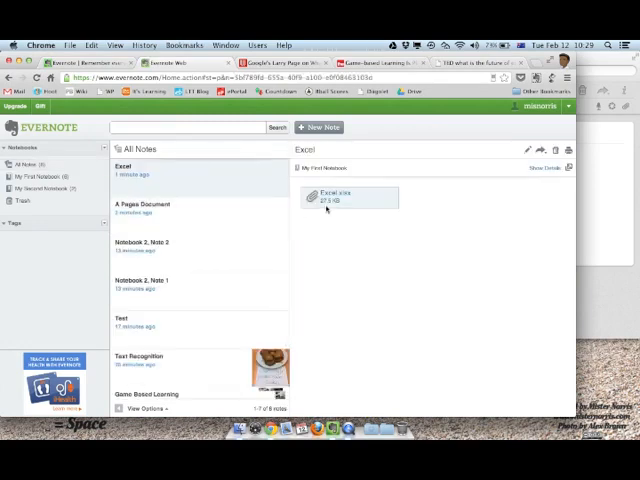
Bring the desktop Evernote window showing the Excel note back to the front.
{"action": "left_click", "coordinate": [145, 209]}
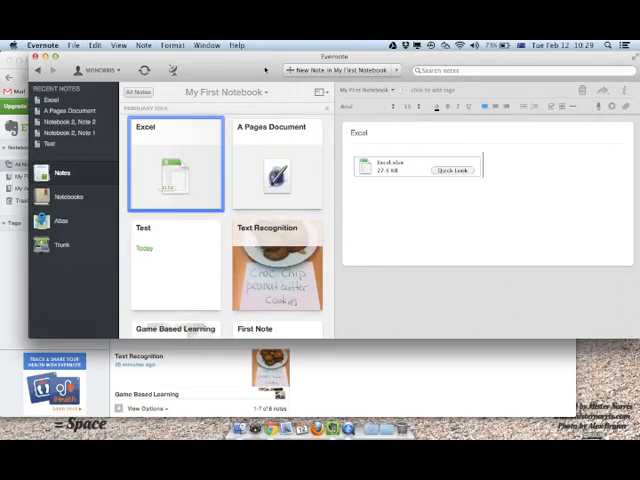
Show the notebooks list and create a new notebook named Third Notebook.
{"action": "left_click", "coordinate": [390, 200]}
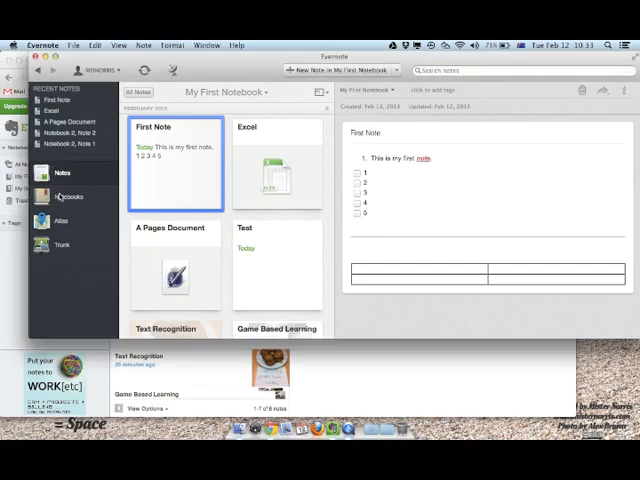
{"action": "left_click", "coordinate": [68, 196]}
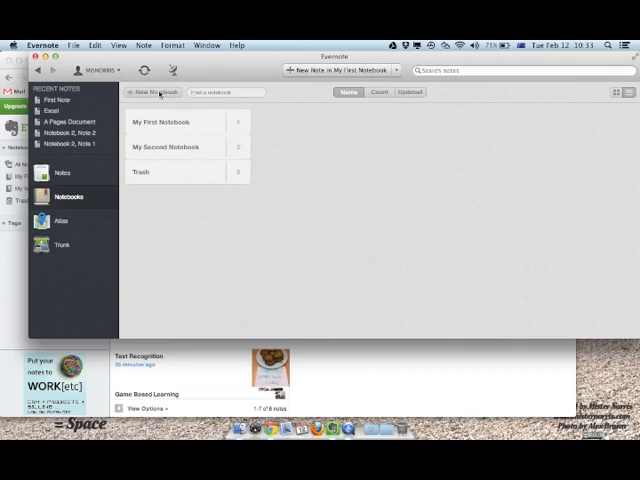
{"action": "left_click", "coordinate": [154, 92]}
{"action": "type", "text": "Third Notebook"}
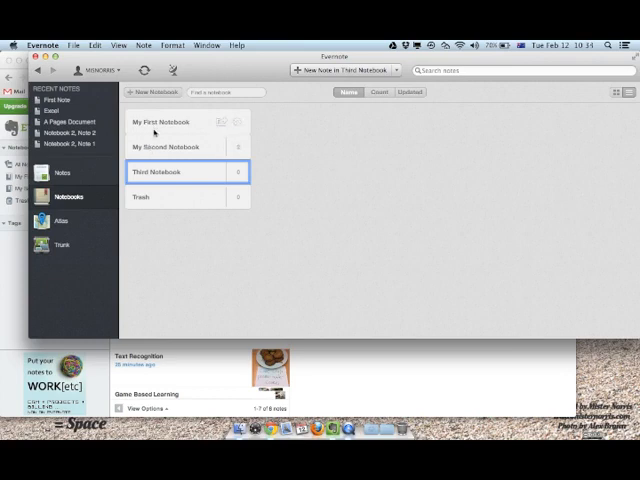
Stack My First and My Second Notebooks as 'My Important Notebooks', fixing its spelling.
{"action": "left_click", "coordinate": [180, 146]}
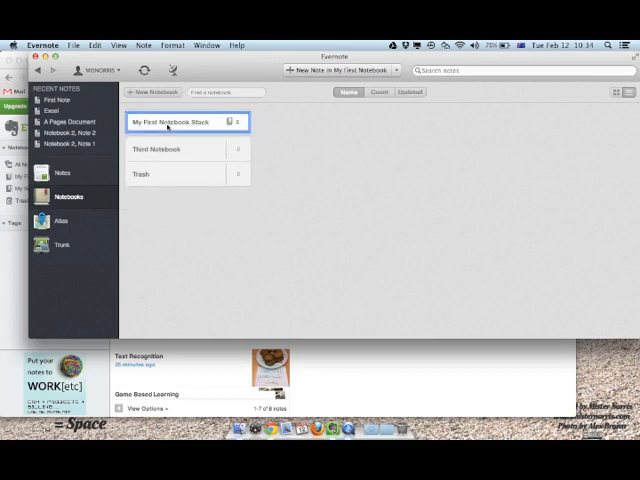
{"action": "left_click", "coordinate": [170, 122]}
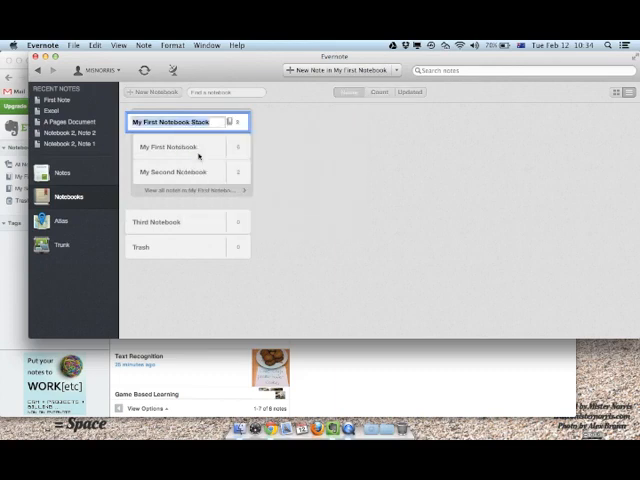
{"action": "type", "text": "My N"}
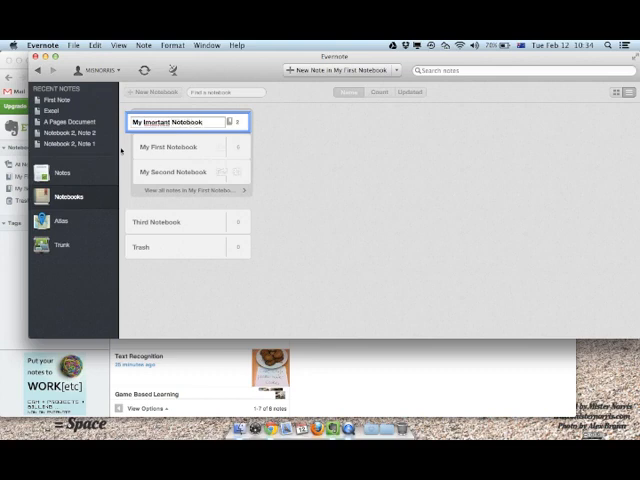
{"action": "right_click", "coordinate": [180, 121]}
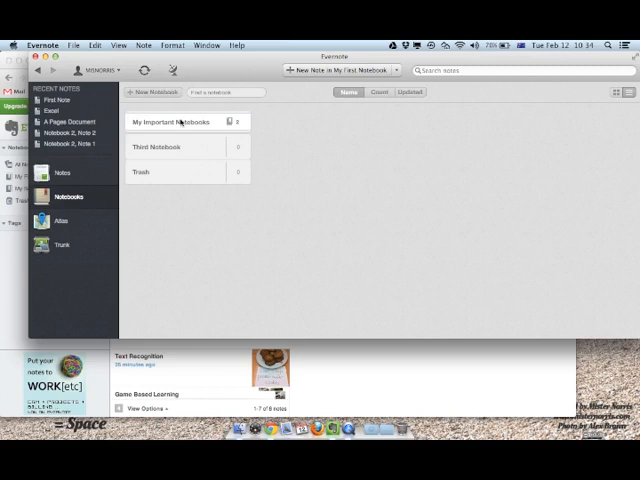
{"action": "left_click", "coordinate": [175, 122]}
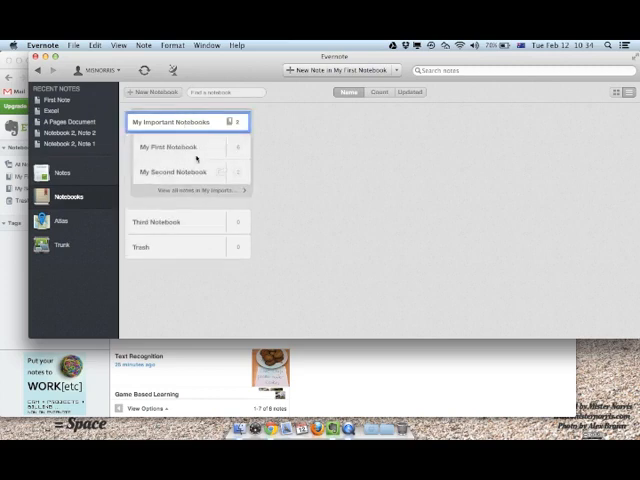
{"action": "left_click", "coordinate": [178, 222]}
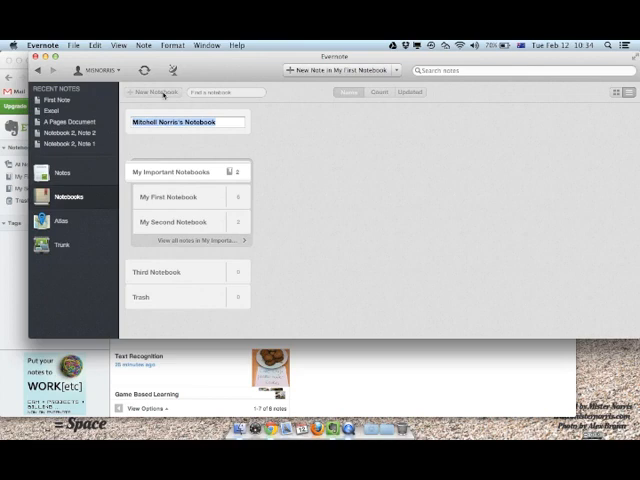
Create Introduction, Resources and Bibliography notebooks, fix spelling, and stack them as Introduction Stack.
{"action": "type", "text": "tnt"}
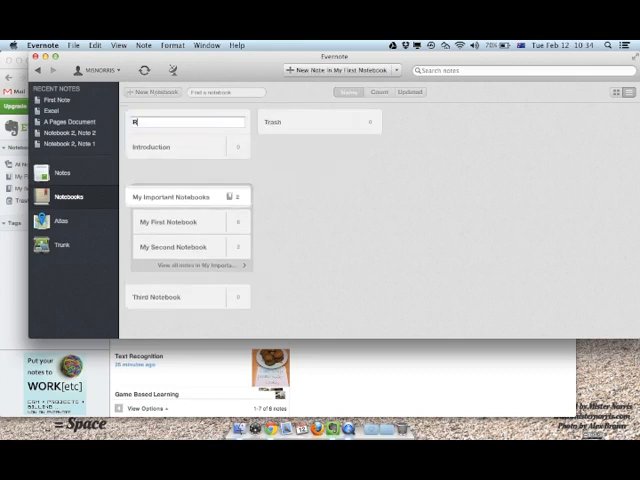
{"action": "type", "text": "Resources"}
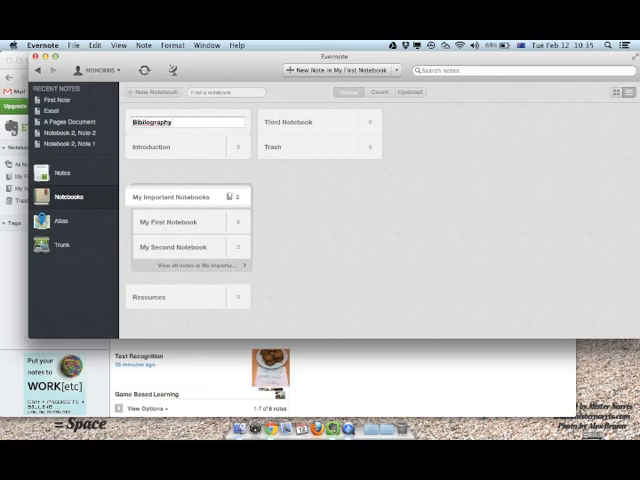
{"action": "right_click", "coordinate": [152, 122]}
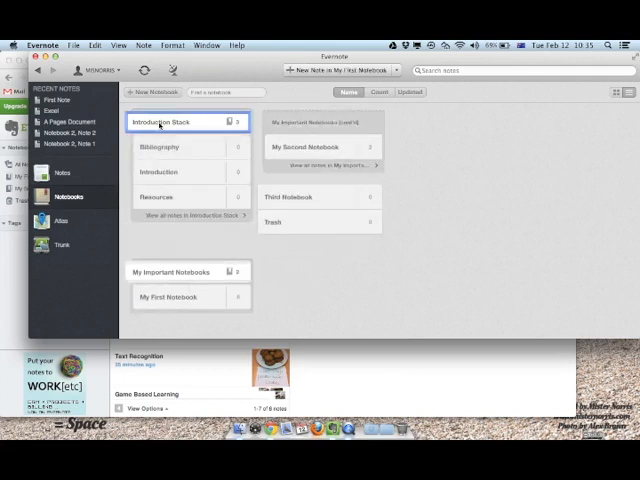
Rename the stack to EE, add its notebooks to Shortcuts, and add an untitled note in Resources.
{"action": "double_click", "coordinate": [175, 121]}
{"action": "type", "text": "EE"}
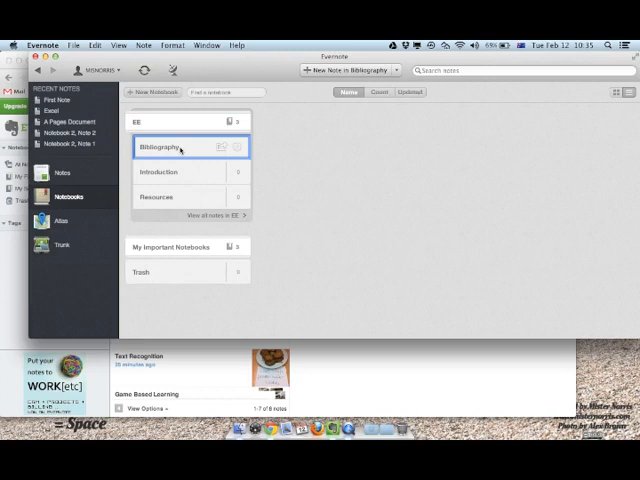
{"action": "left_click", "coordinate": [157, 197]}
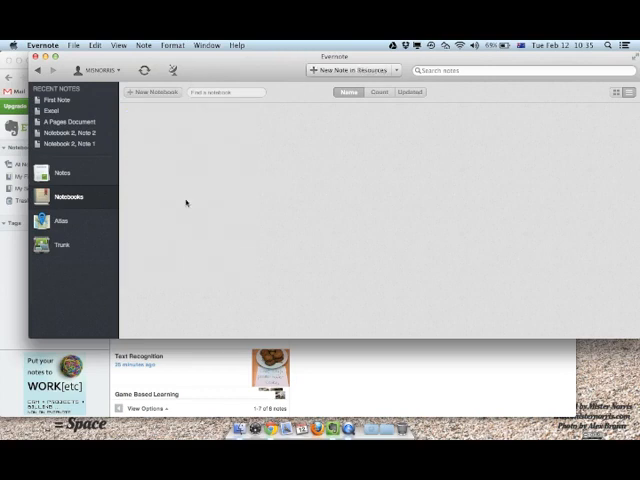
{"action": "left_click", "coordinate": [63, 173]}
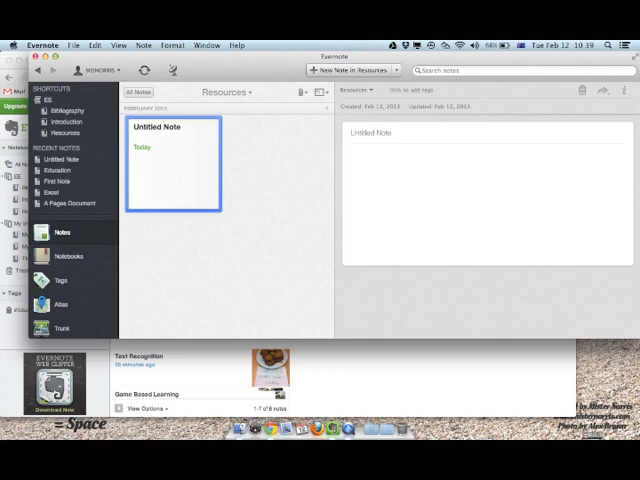
Add the Education note to the Introduction notebook, entering the text 'Quote'.
{"action": "type", "text": "Quote"}
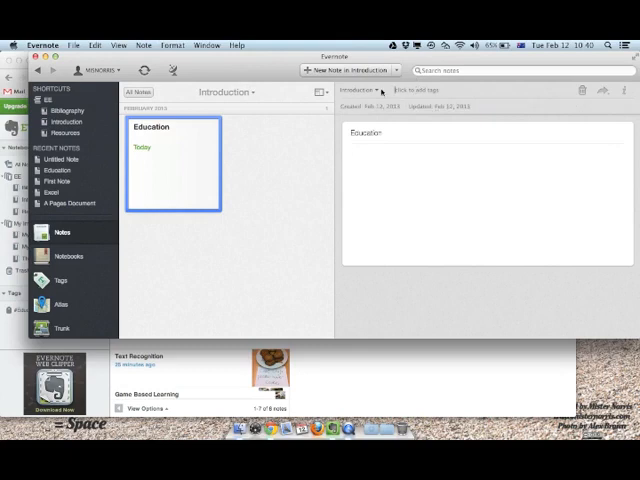
{"action": "mouse_move", "coordinate": [245, 131]}
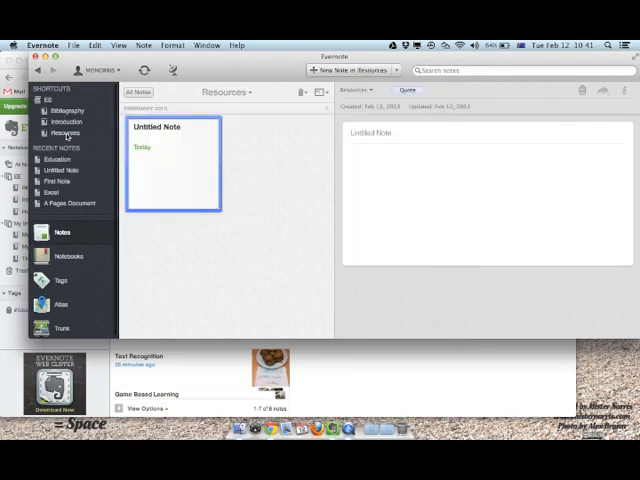
Open Share Notebook for Resources, using the invite email field and permissions dropdown.
{"action": "right_click", "coordinate": [63, 131]}
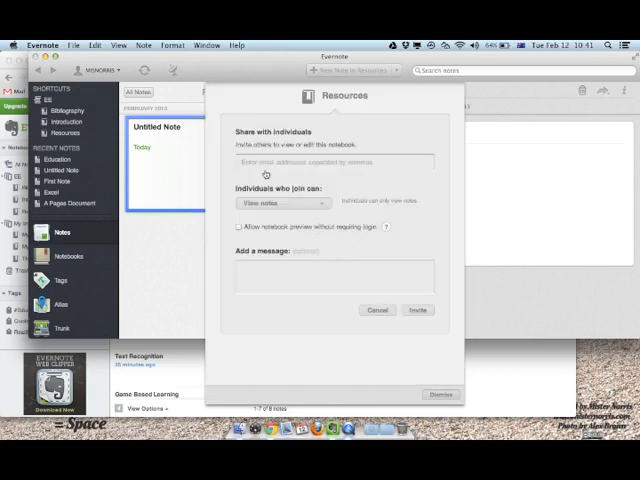
{"action": "left_click", "coordinate": [335, 161]}
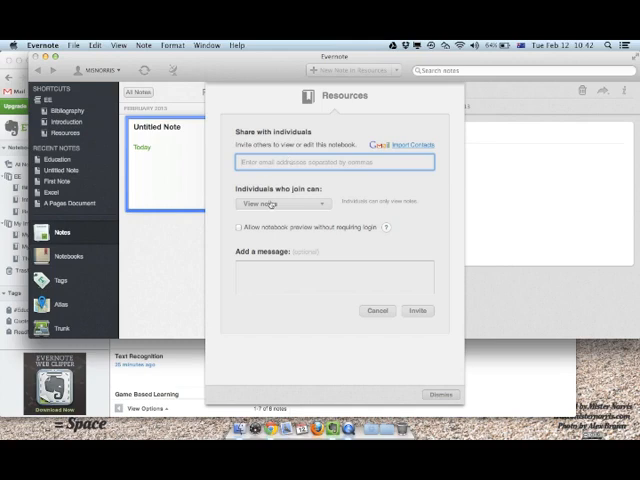
{"action": "left_click", "coordinate": [280, 203]}
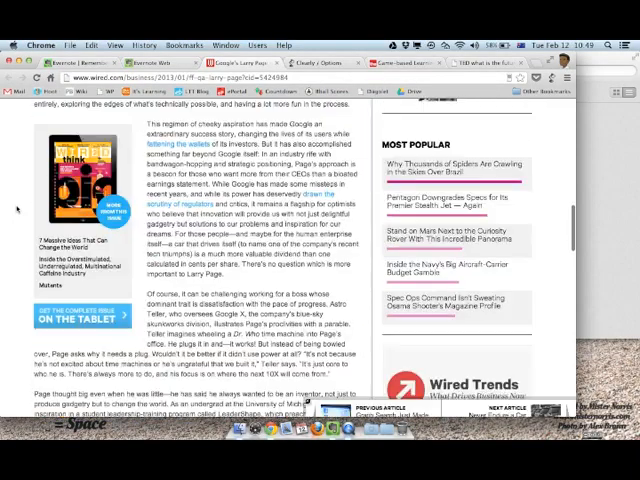
Scroll through the Wired article 'Google's Larry Page on Why Moon Shots Matter' in Chrome.
{"action": "scroll", "scroll_direction": "down", "scroll_amount": 3}
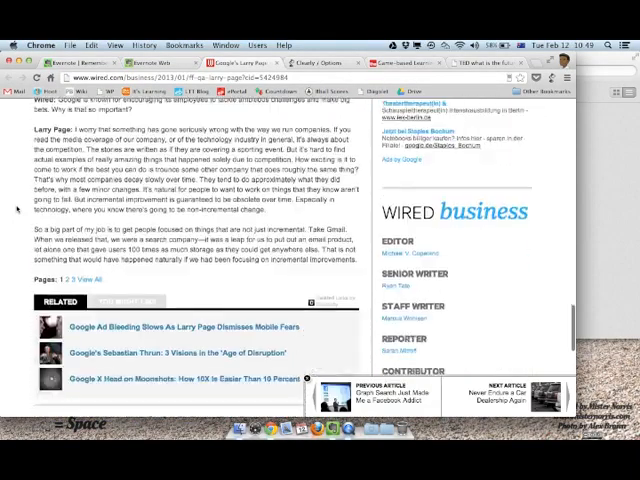
{"action": "scroll", "scroll_direction": "down", "scroll_amount": 3}
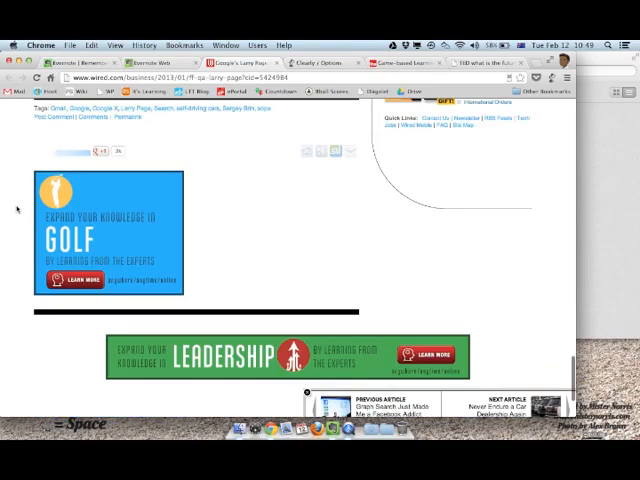
{"action": "scroll", "scroll_direction": "down", "scroll_amount": 3}
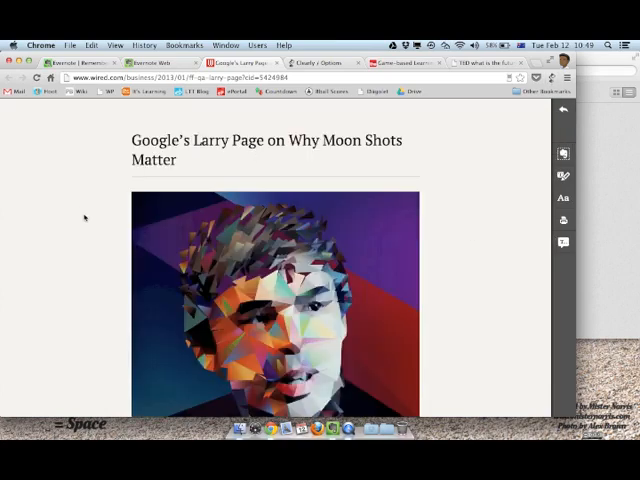
Read through the clutter-free Larry Page article in Clearly and clip it to Evernote.
{"action": "scroll", "scroll_direction": "down", "scroll_amount": 3}
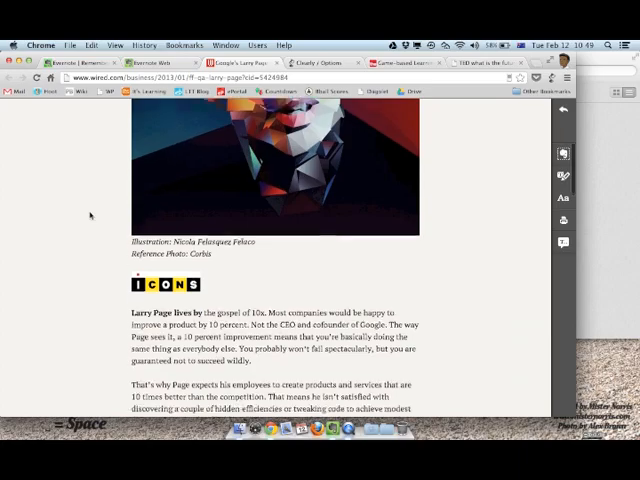
{"action": "scroll", "scroll_direction": "down", "scroll_amount": 3}
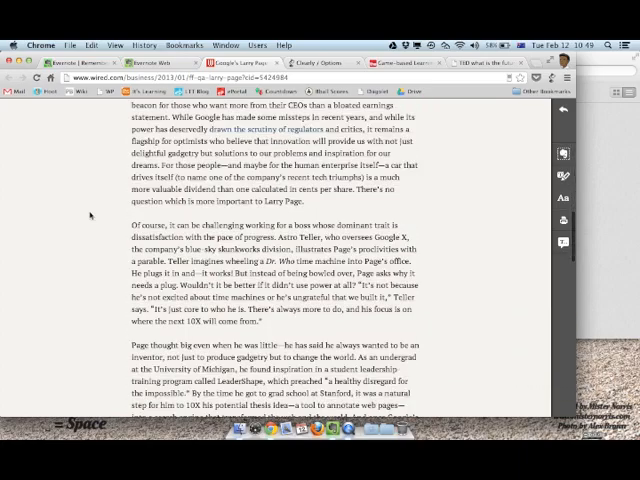
{"action": "scroll", "scroll_direction": "down", "scroll_amount": 3}
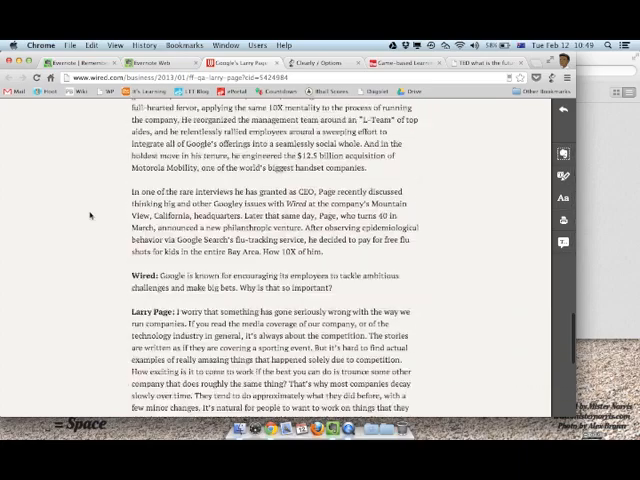
{"action": "scroll", "scroll_direction": "down", "scroll_amount": 3}
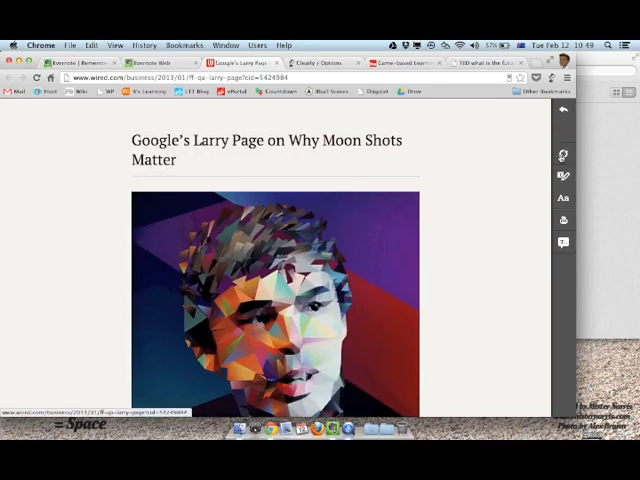
{"action": "left_click", "coordinate": [563, 153]}
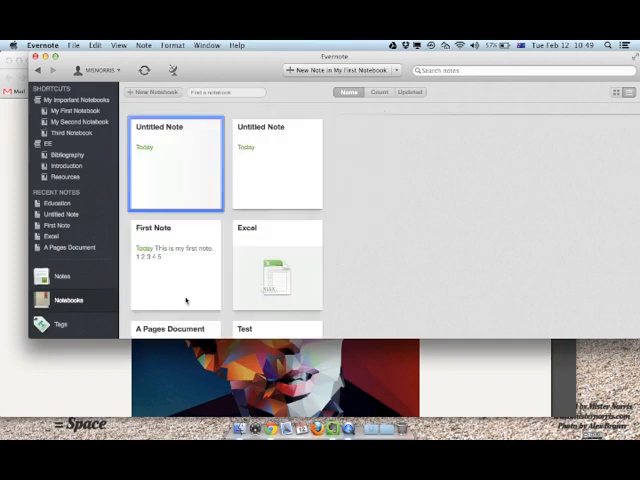
View the clipped Larry Page article note in My First Notebook, scrolling through it.
{"action": "left_click", "coordinate": [175, 165]}
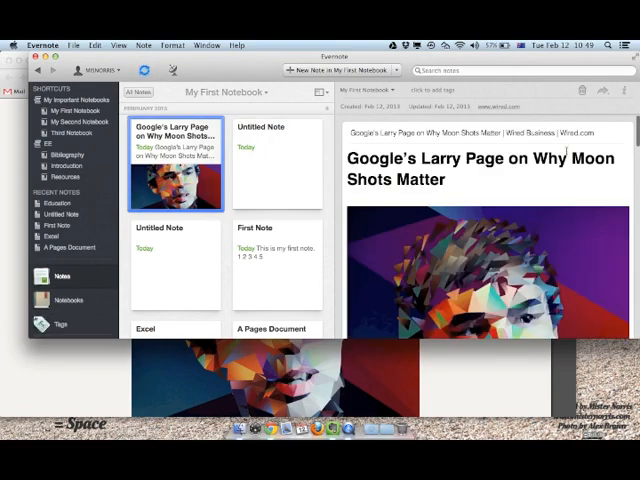
{"action": "scroll", "scroll_direction": "down", "scroll_amount": 3}
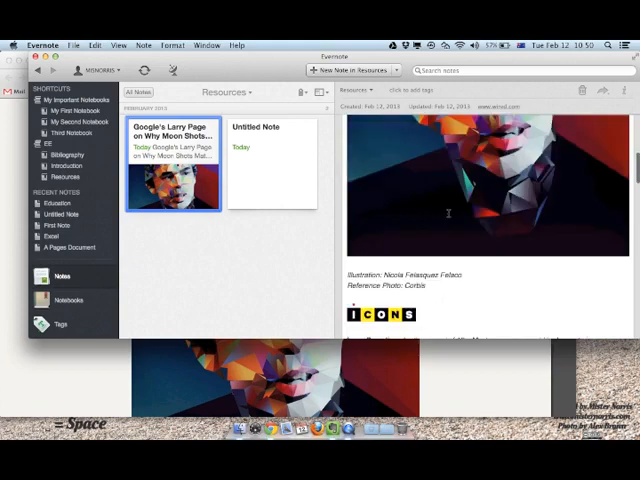
{"action": "scroll", "scroll_direction": "down", "scroll_amount": 3}
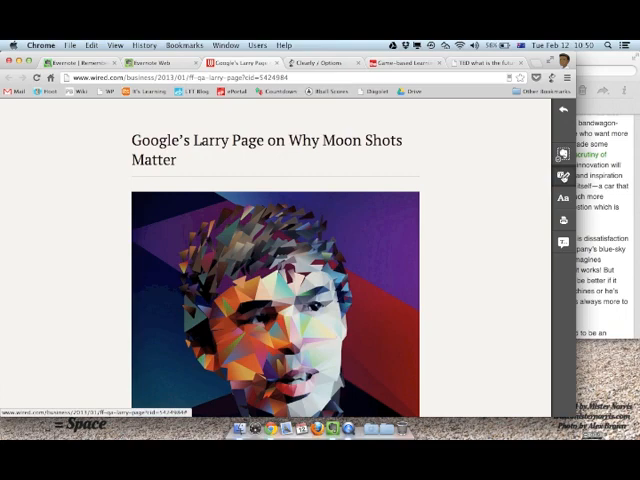
Highlight the self-driving cars passage of the Larry Page article in Clearly.
{"action": "scroll", "scroll_direction": "down", "scroll_amount": 3}
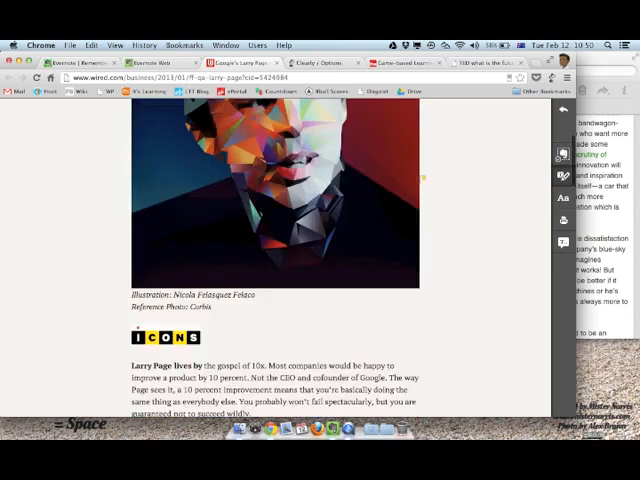
{"action": "scroll", "scroll_direction": "down", "scroll_amount": 3}
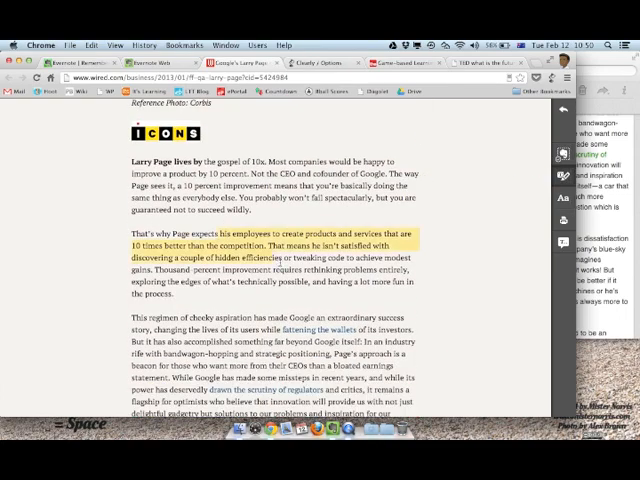
{"action": "scroll", "scroll_direction": "down", "scroll_amount": 3}
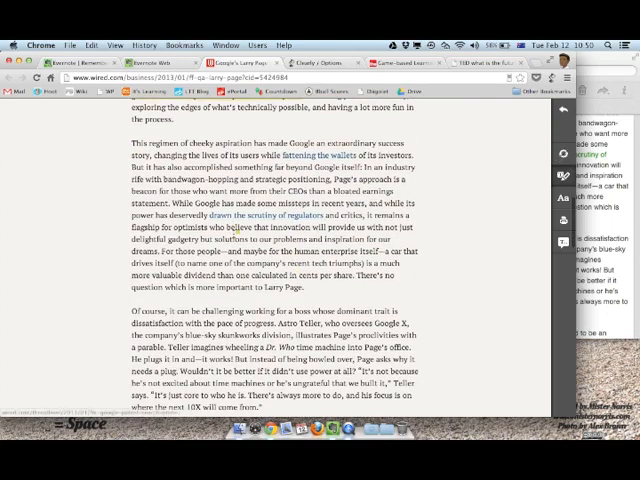
{"action": "left_click_drag", "start_coordinate": [138, 219], "coordinate": [280, 290]}
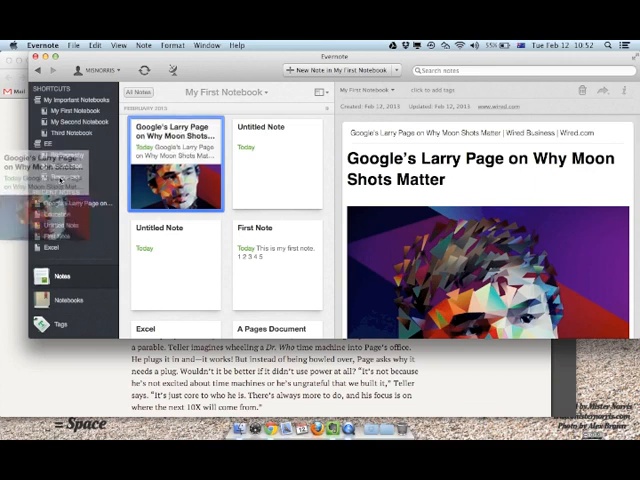
Open the Larry Page note in Resources and scroll through its yellow highlights.
{"action": "left_click", "coordinate": [65, 176]}
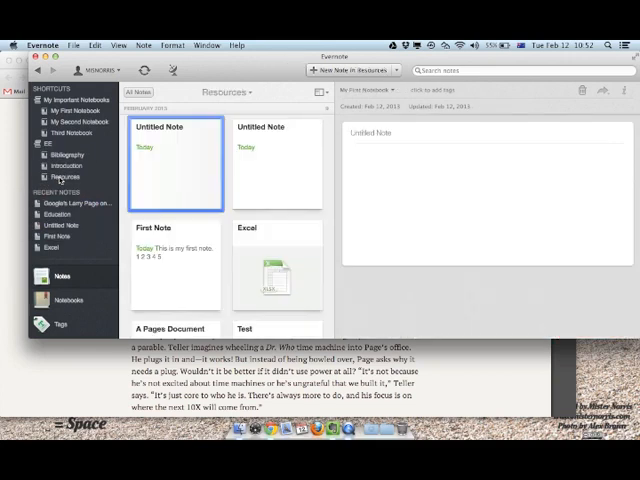
{"action": "left_click", "coordinate": [175, 165]}
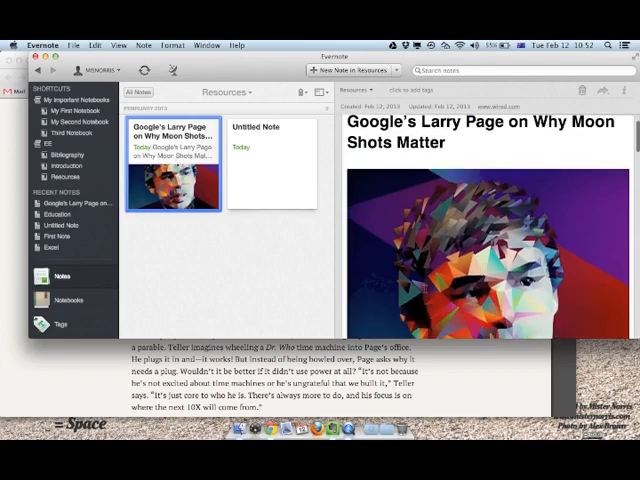
{"action": "scroll", "scroll_direction": "down", "scroll_amount": 3}
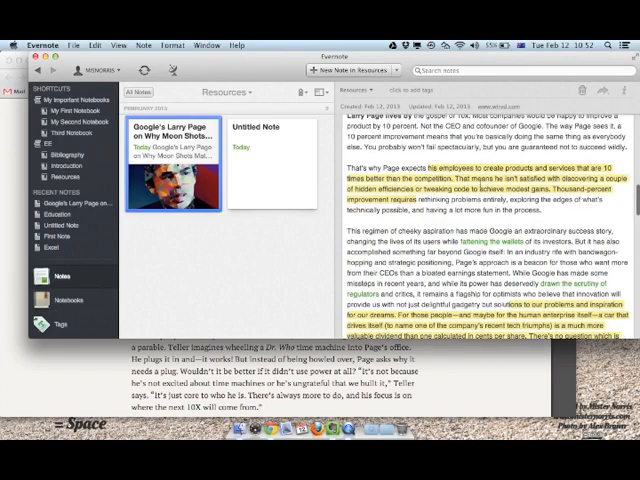
{"action": "scroll", "scroll_direction": "down", "scroll_amount": 3}
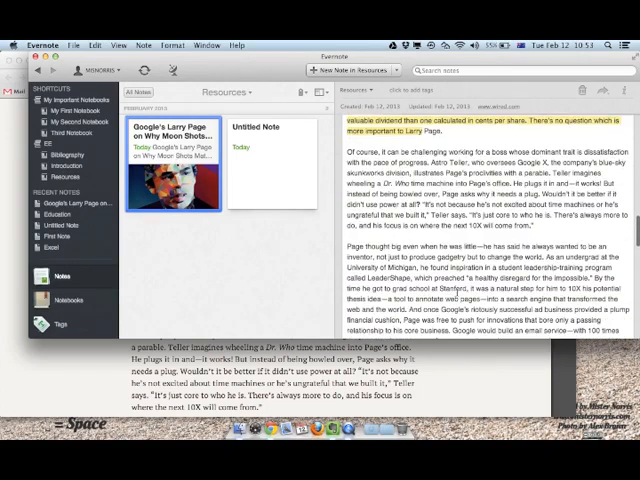
{"action": "scroll", "scroll_direction": "down", "scroll_amount": 3}
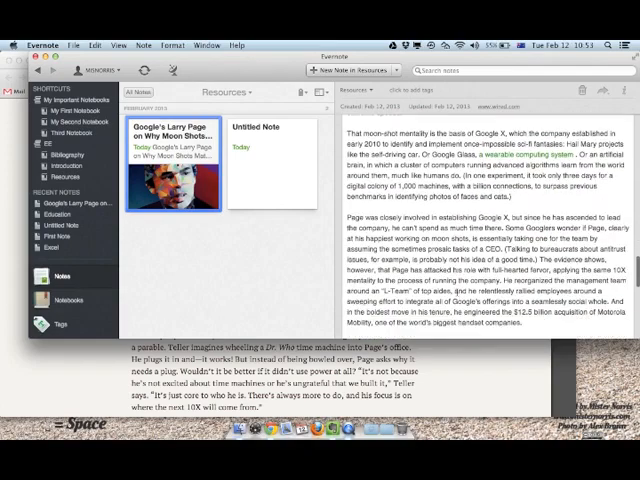
{"action": "scroll", "scroll_direction": "down", "scroll_amount": 3}
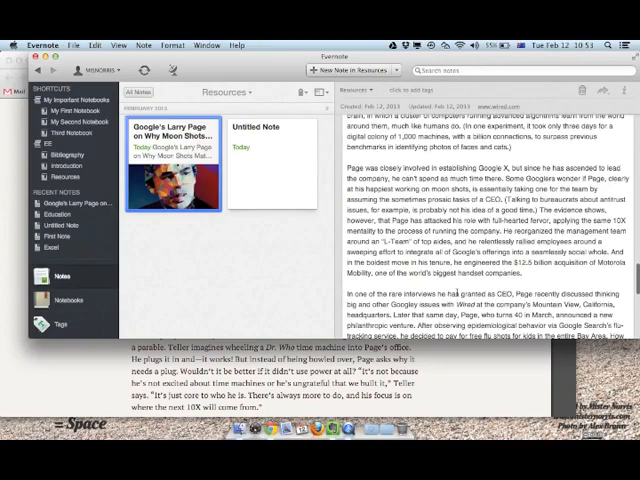
{"action": "scroll", "scroll_direction": "down", "scroll_amount": 3}
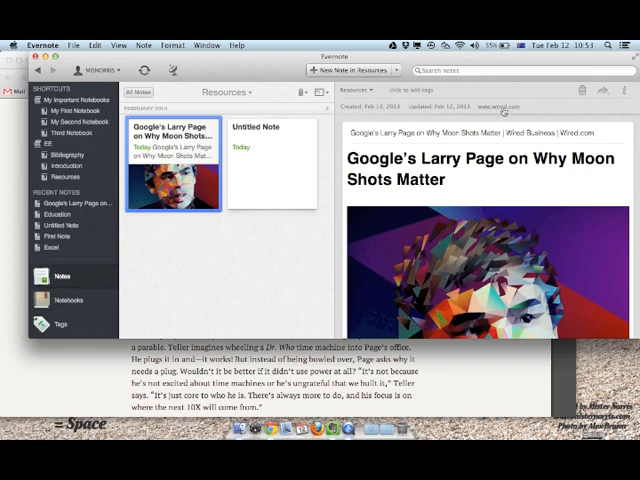
{"action": "scroll", "scroll_direction": "down", "scroll_amount": 3}
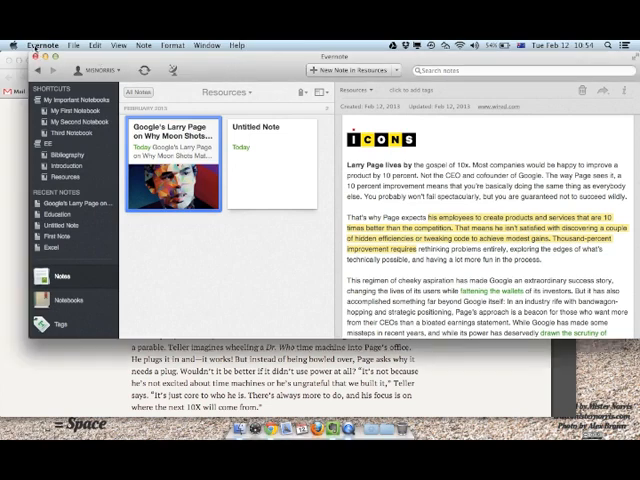
Open the Evernote application menu with account and preference options.
{"action": "left_click", "coordinate": [42, 45]}
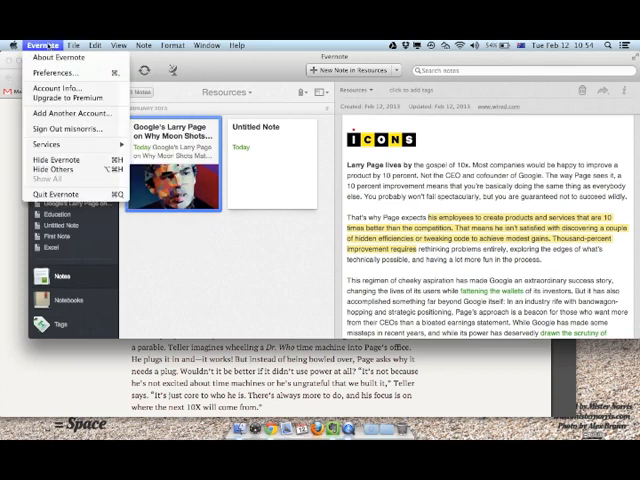
{"action": "mouse_move", "coordinate": [60, 89]}
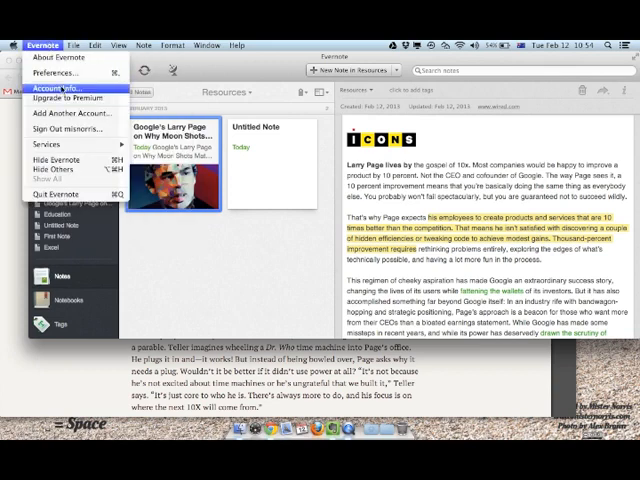
Open Account Info to review the 3.8 MB of 60 MB usage and Premium options.
{"action": "left_click", "coordinate": [57, 91]}
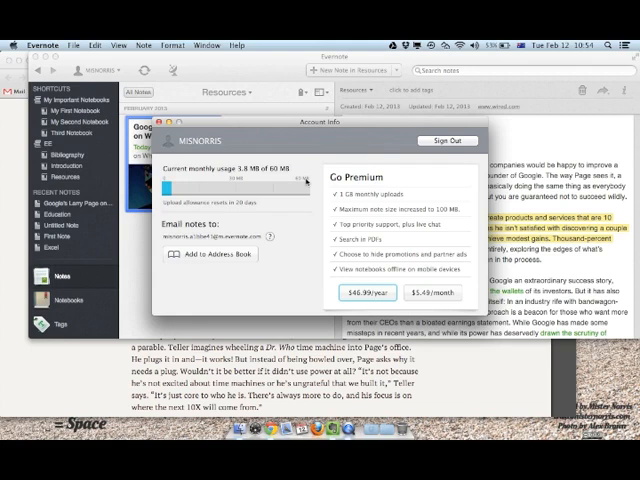
{"action": "mouse_move", "coordinate": [383, 183]}
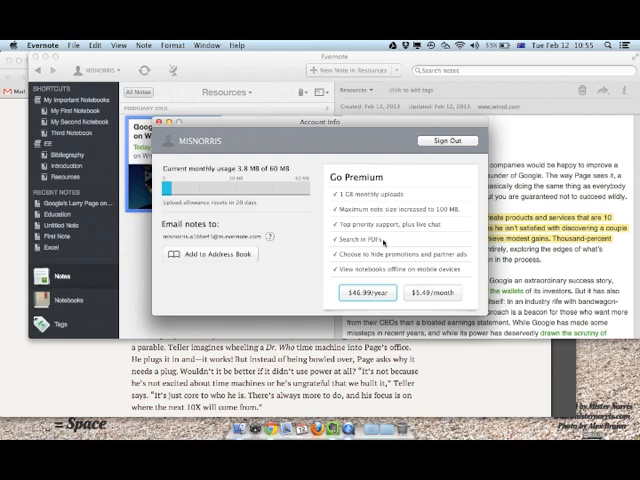
{"action": "mouse_move", "coordinate": [438, 271]}
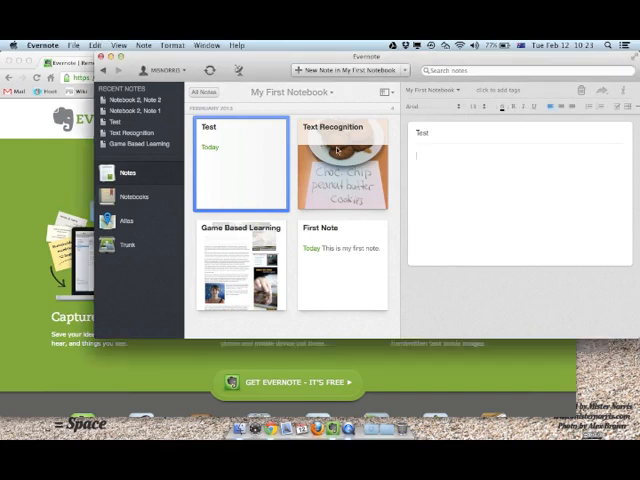
{"action": "left_click", "coordinate": [340, 270]}
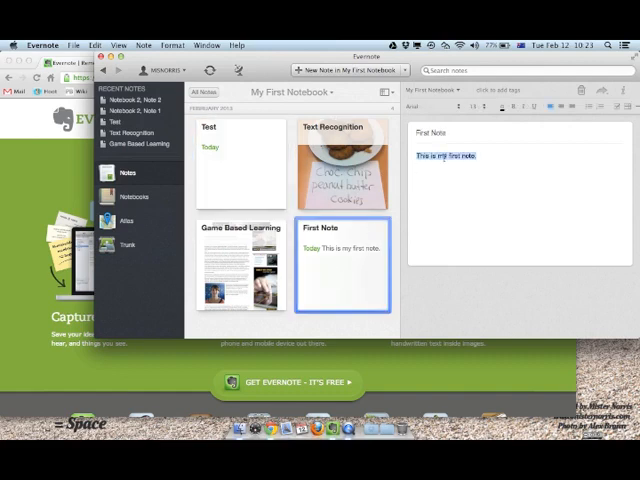
{"action": "left_click", "coordinate": [240, 270]}
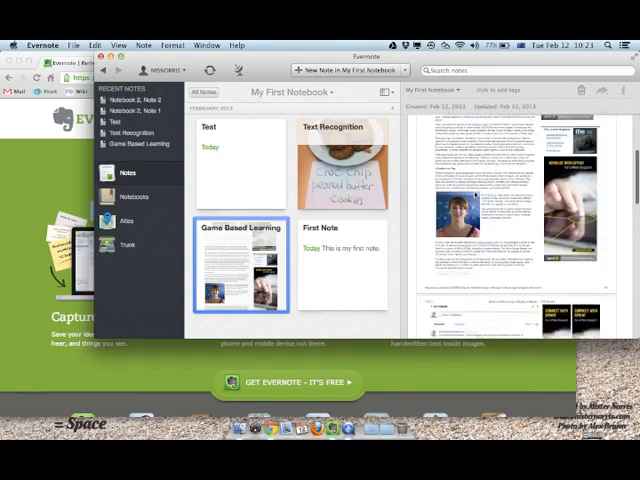
{"action": "left_click", "coordinate": [341, 170]}
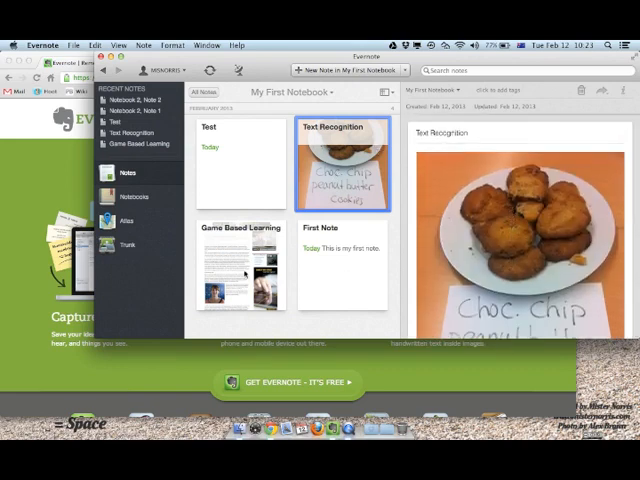
{"action": "left_click", "coordinate": [341, 265]}
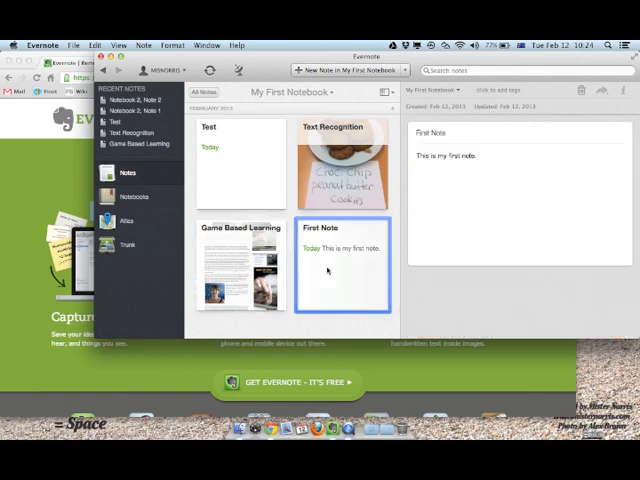
{"action": "left_click", "coordinate": [235, 165]}
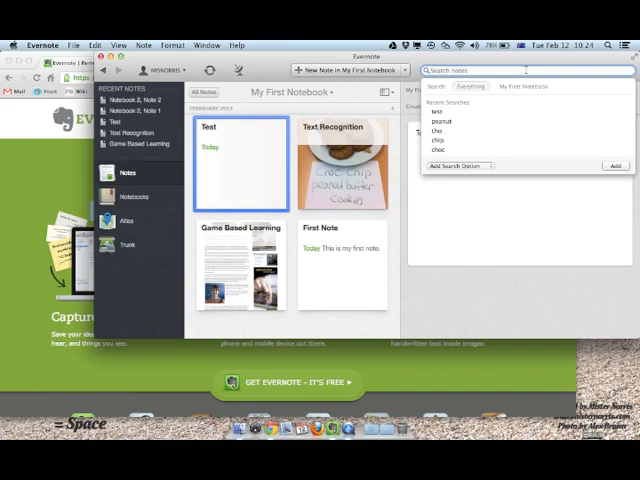
Search notes for 'game' and scroll through the matching results.
{"action": "type", "text": "game"}
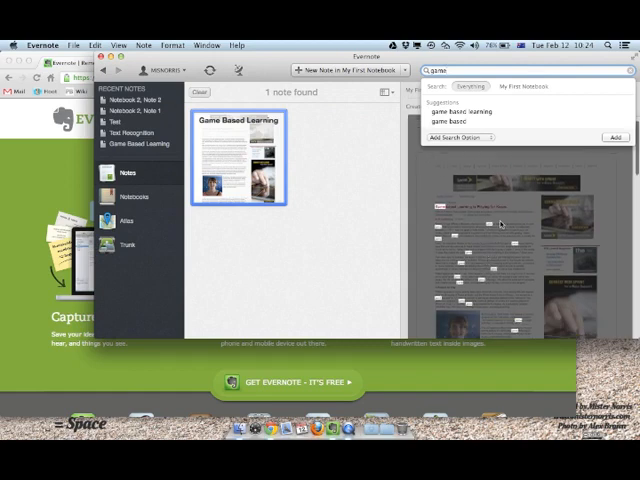
{"action": "scroll", "scroll_direction": "down", "scroll_amount": 3}
{"action": "type", "text": "peanut"}
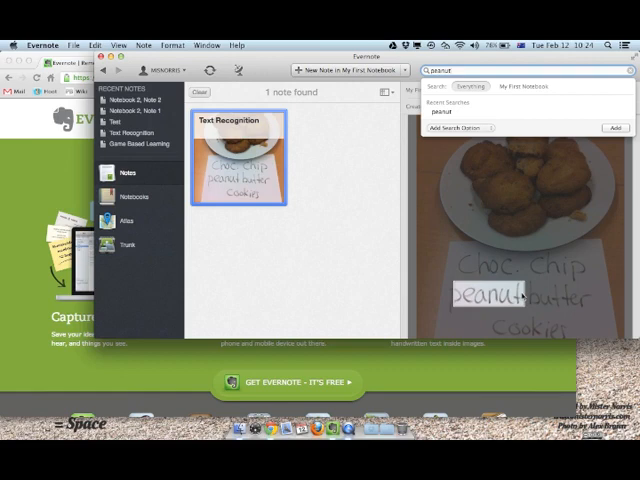
{"action": "mouse_move", "coordinate": [521, 296]}
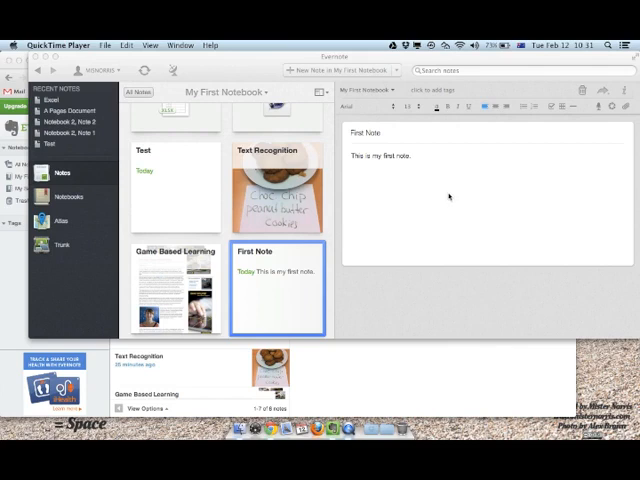
Turn the First Note's sentence into a numbered list and insert a checkbox.
{"action": "double_click", "coordinate": [405, 155]}
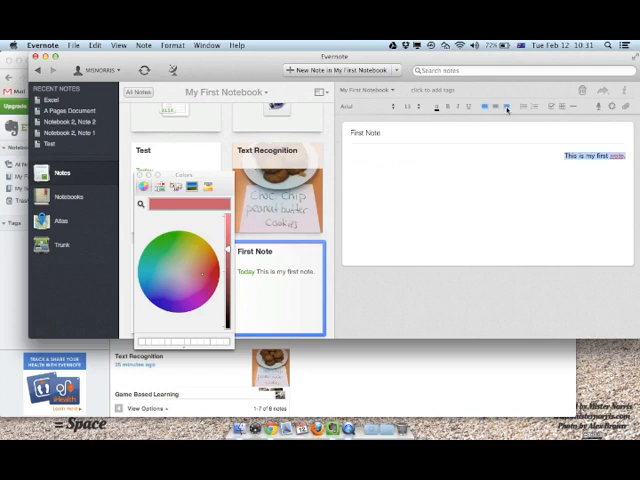
{"action": "left_click", "coordinate": [535, 107]}
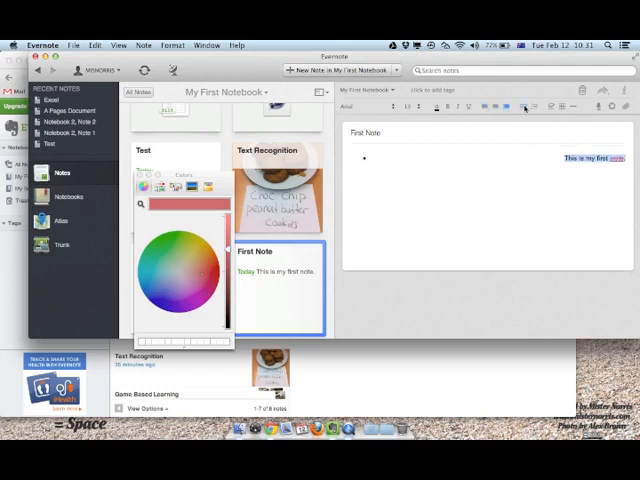
{"action": "left_click", "coordinate": [535, 107]}
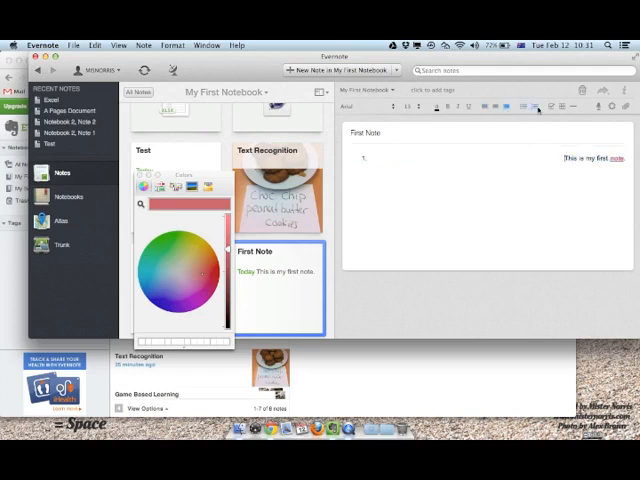
{"action": "left_click", "coordinate": [508, 107]}
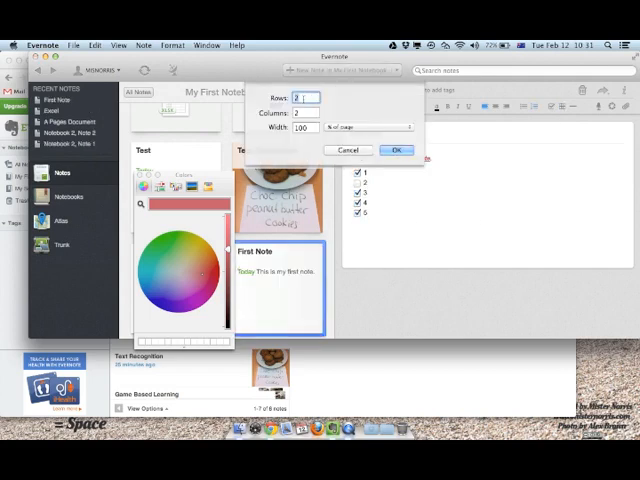
Insert a two-by-two table into the First Note.
{"action": "left_click", "coordinate": [396, 150]}
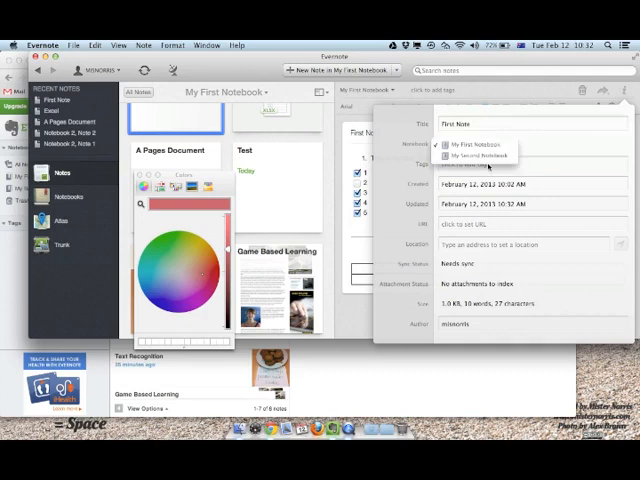
Confirm First Note stays in My First Notebook from the note info panel.
{"action": "left_click", "coordinate": [470, 141]}
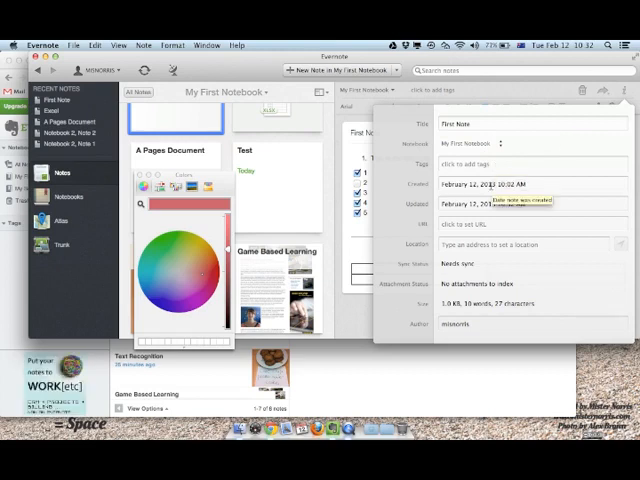
{"action": "mouse_move", "coordinate": [596, 243]}
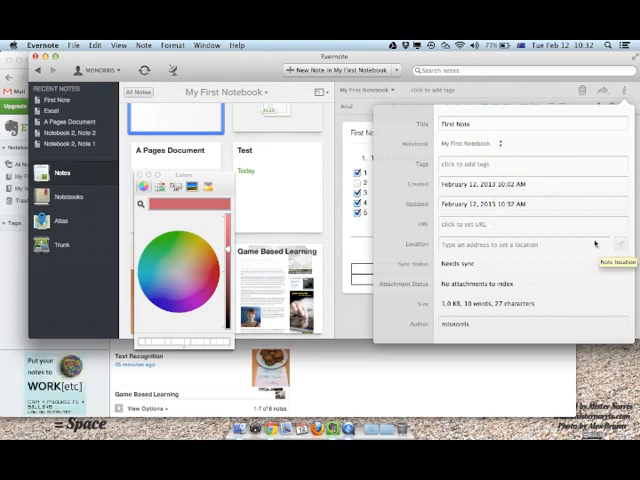
{"action": "mouse_move", "coordinate": [562, 247]}
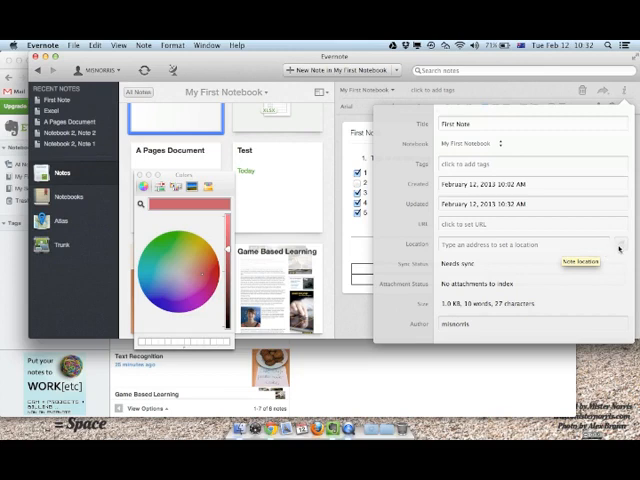
{"action": "mouse_move", "coordinate": [619, 248]}
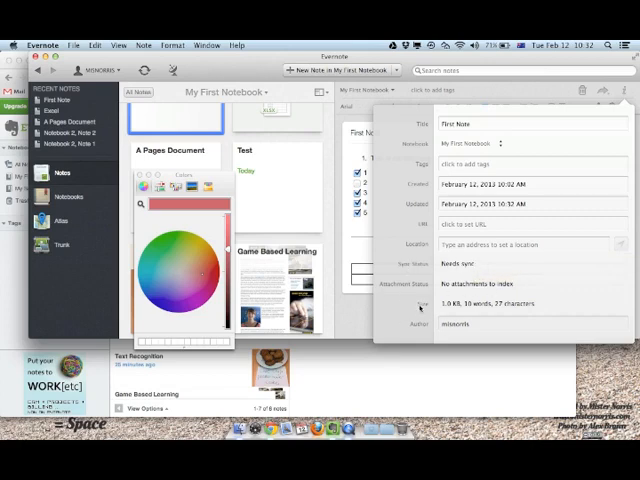
{"action": "mouse_move", "coordinate": [484, 307]}
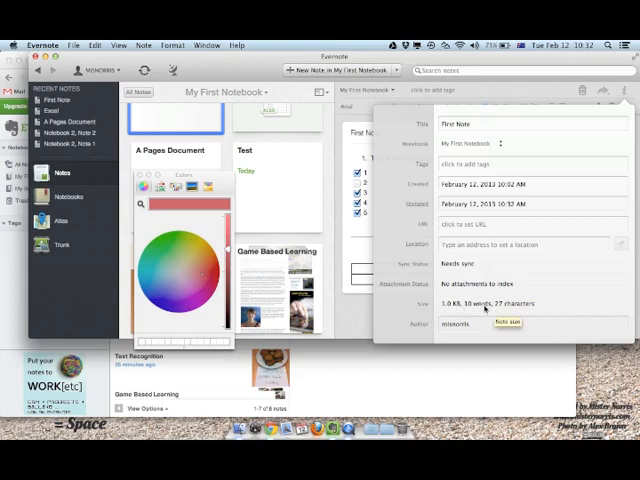